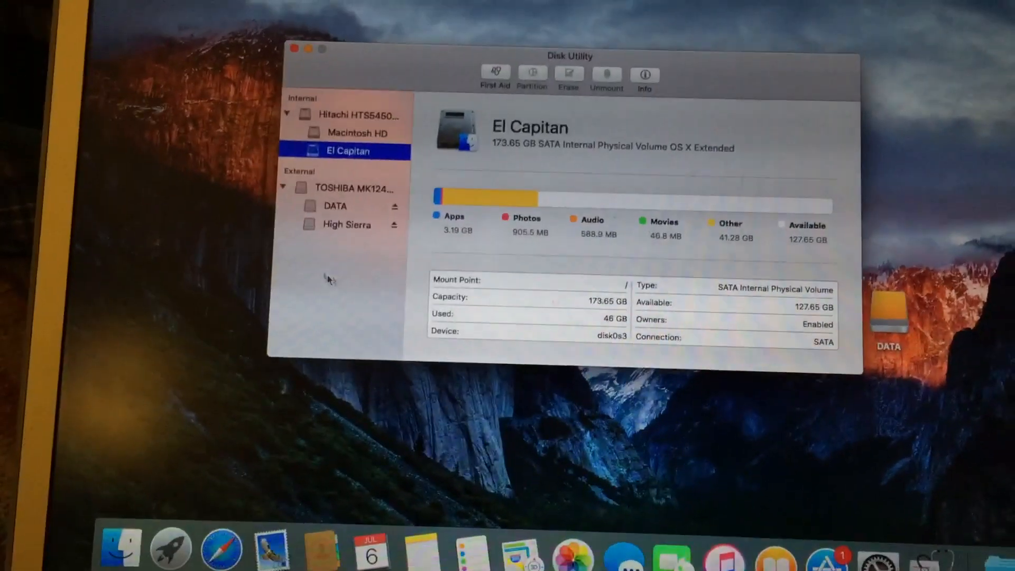
- Erase the external High Sierra volume as OS X Extended (Journaled), keeping the name High Sierra
{"action": "left_click", "coordinate": [341, 225]}
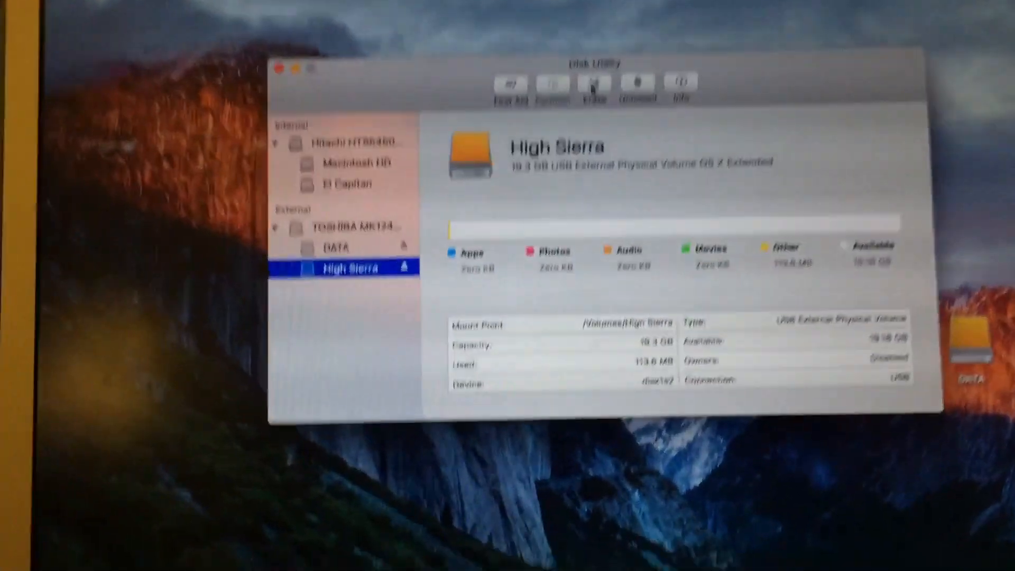
{"action": "left_click", "coordinate": [592, 84]}
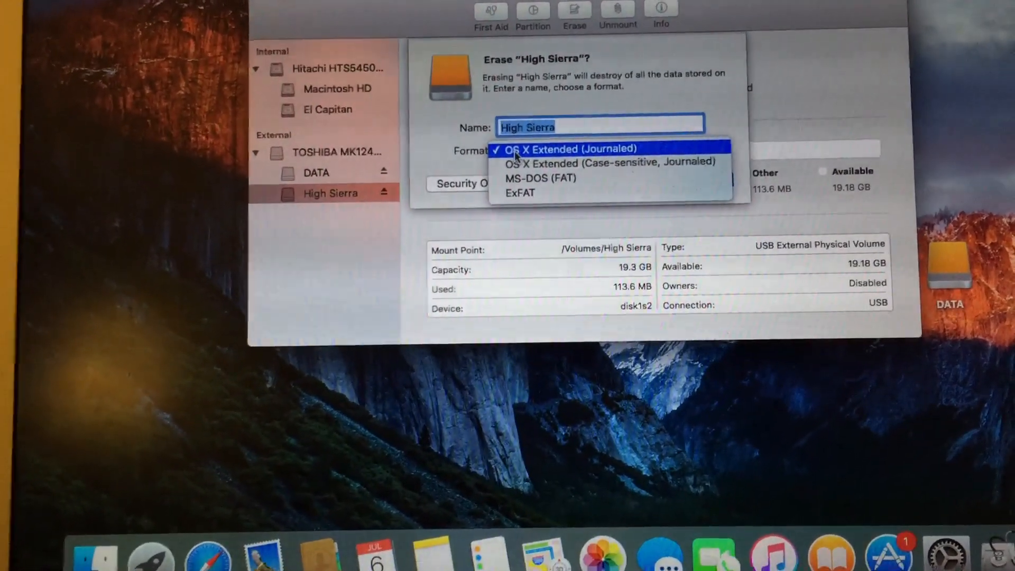
{"action": "left_click", "coordinate": [544, 148]}
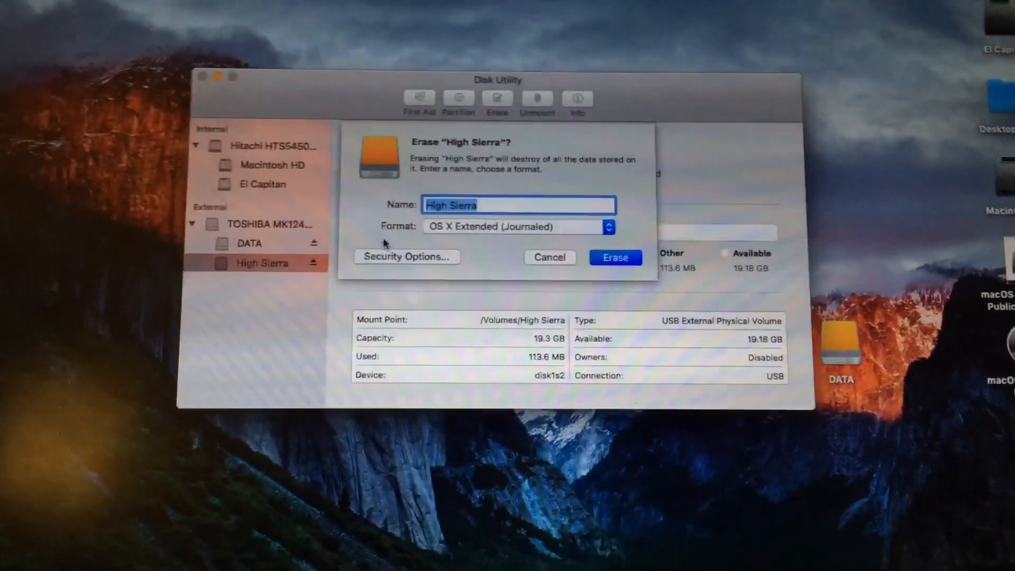
{"action": "left_click", "coordinate": [616, 258]}
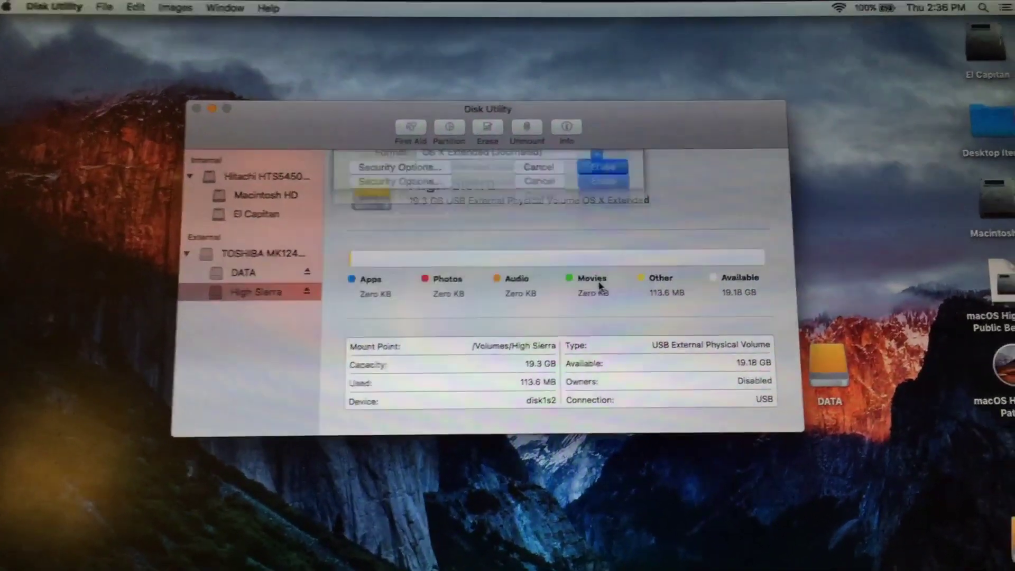
{"action": "left_click", "coordinate": [605, 167]}
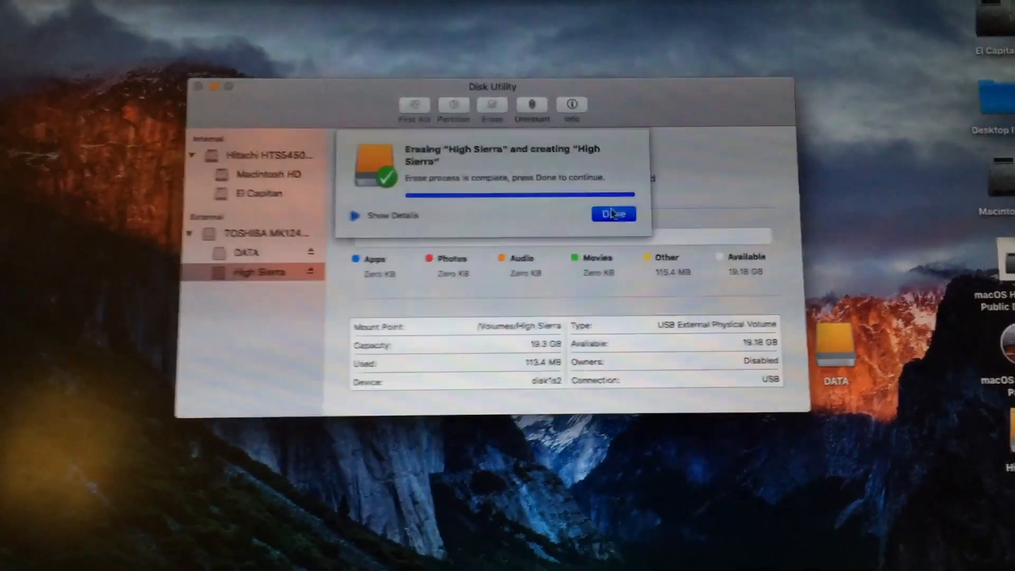
{"action": "left_click", "coordinate": [614, 214]}
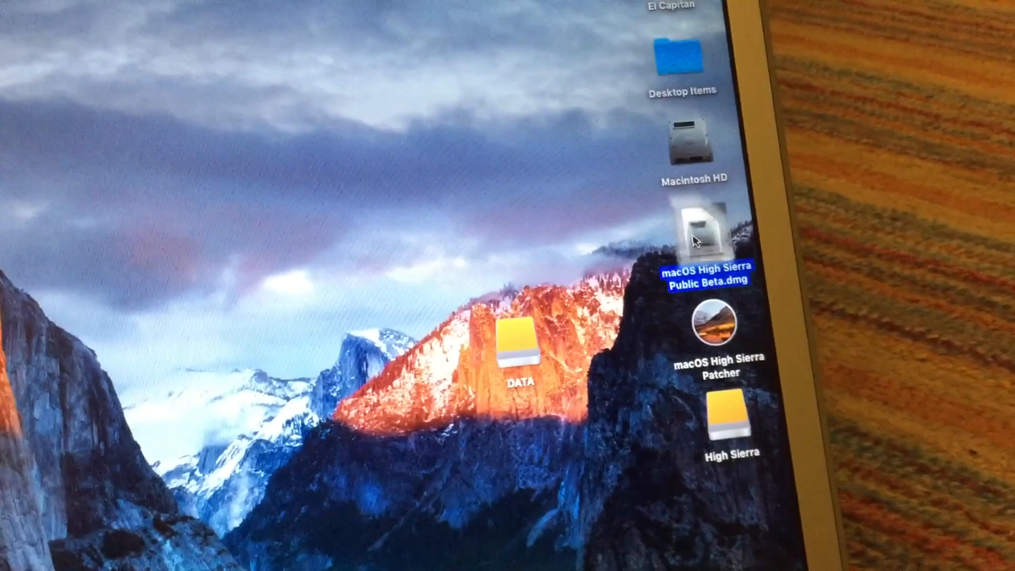
- Mount the macOS High Sierra Public Beta.dmg disk image from the desktop
{"action": "double_click", "coordinate": [700, 229]}
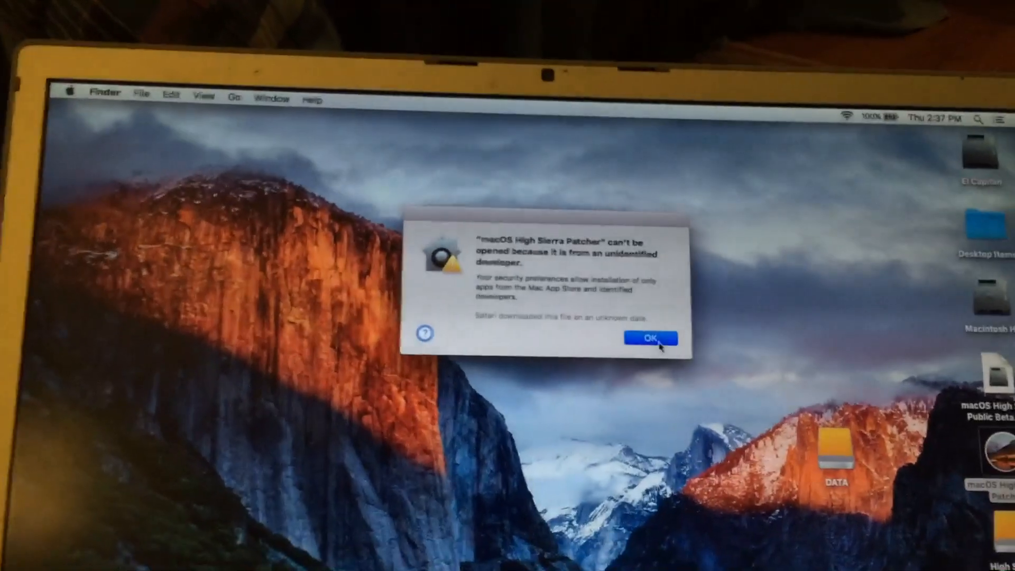
- Launch macOS High Sierra Patcher via Finder's Open command past the unidentified-developer block
{"action": "left_click", "coordinate": [652, 338]}
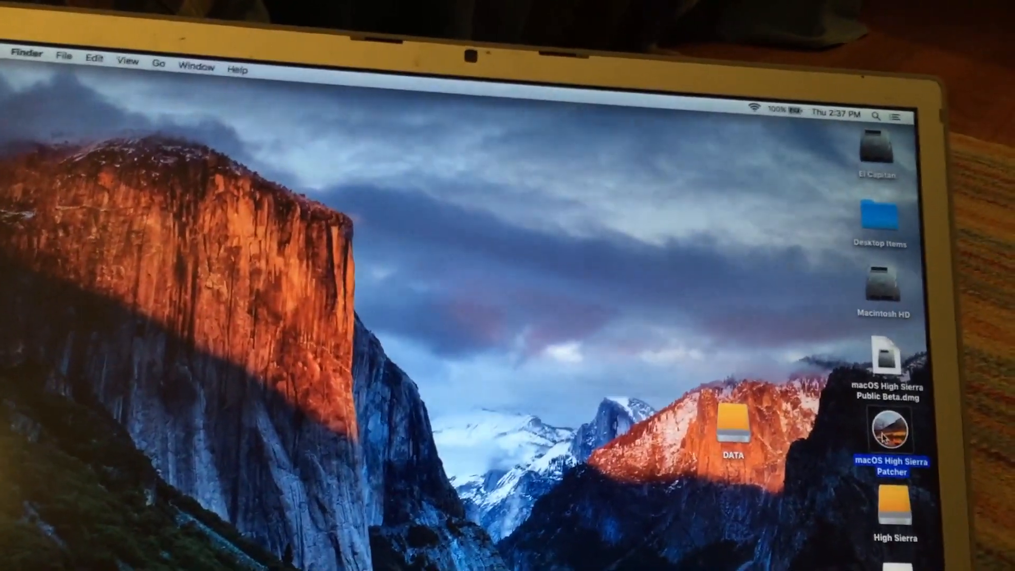
{"action": "right_click", "coordinate": [890, 437]}
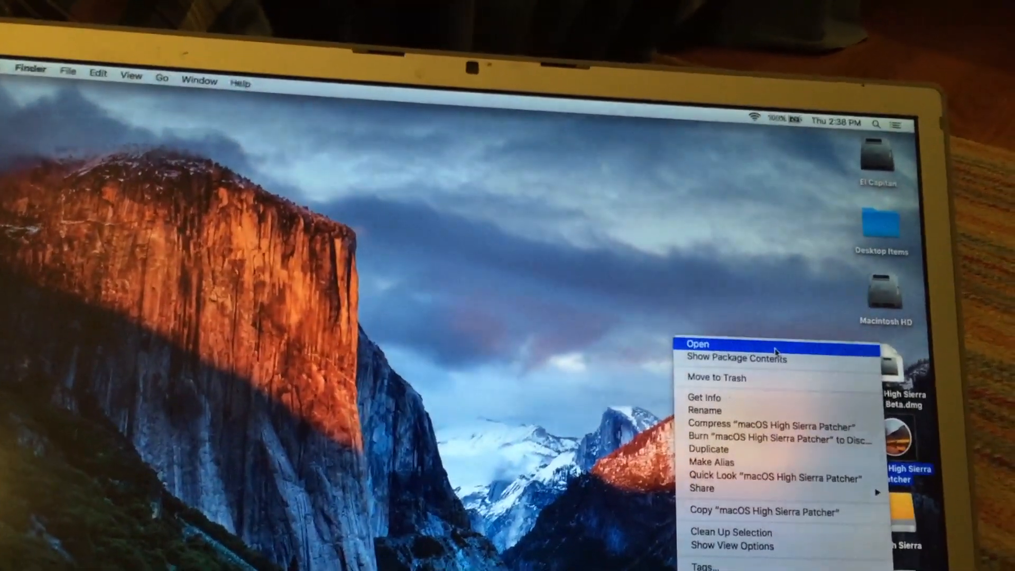
{"action": "left_click", "coordinate": [698, 345]}
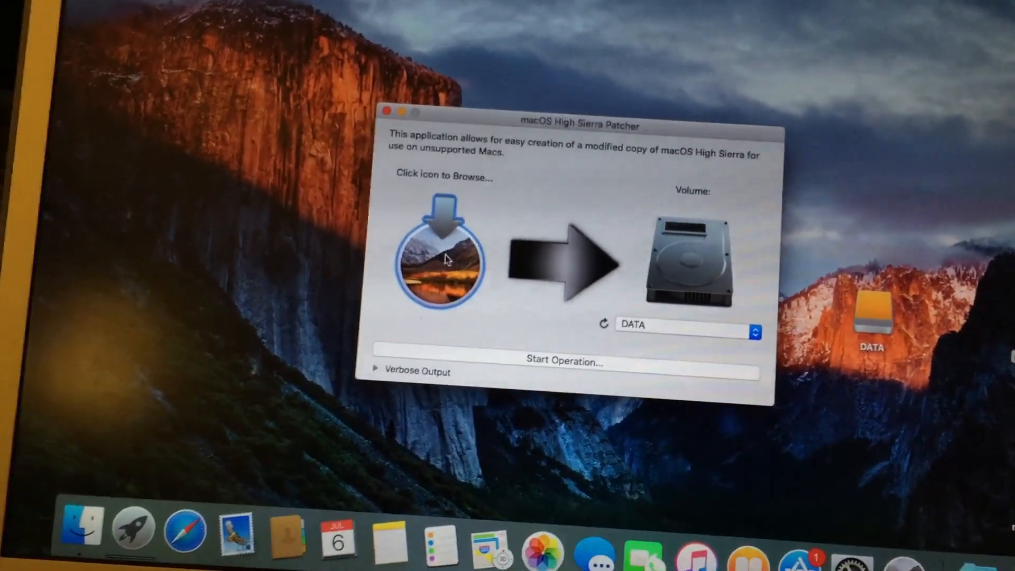
- Select Install macOS High Sierra Beta from the mounted beta volume as the installer source
{"action": "left_click", "coordinate": [438, 262]}
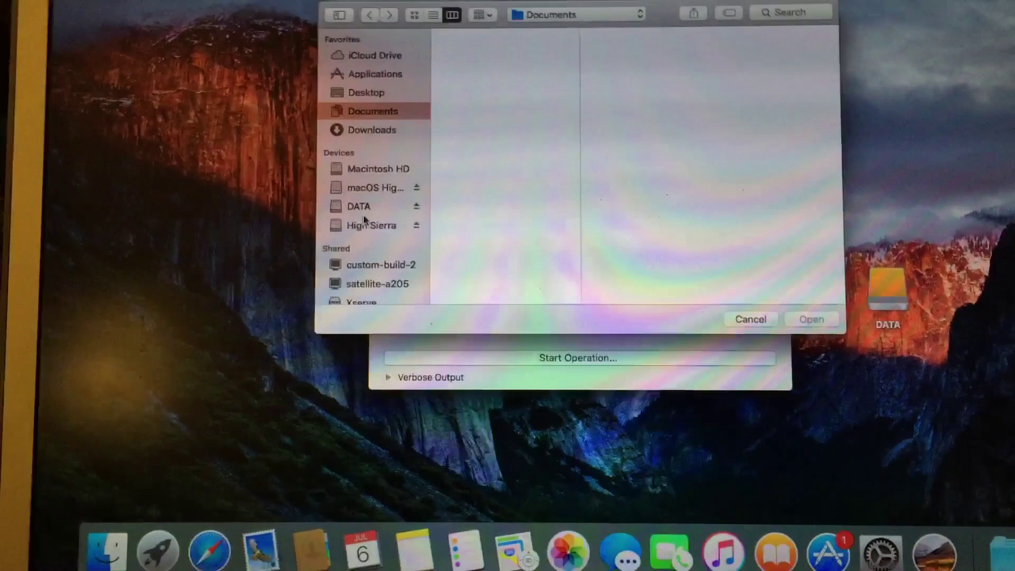
{"action": "left_click", "coordinate": [373, 188]}
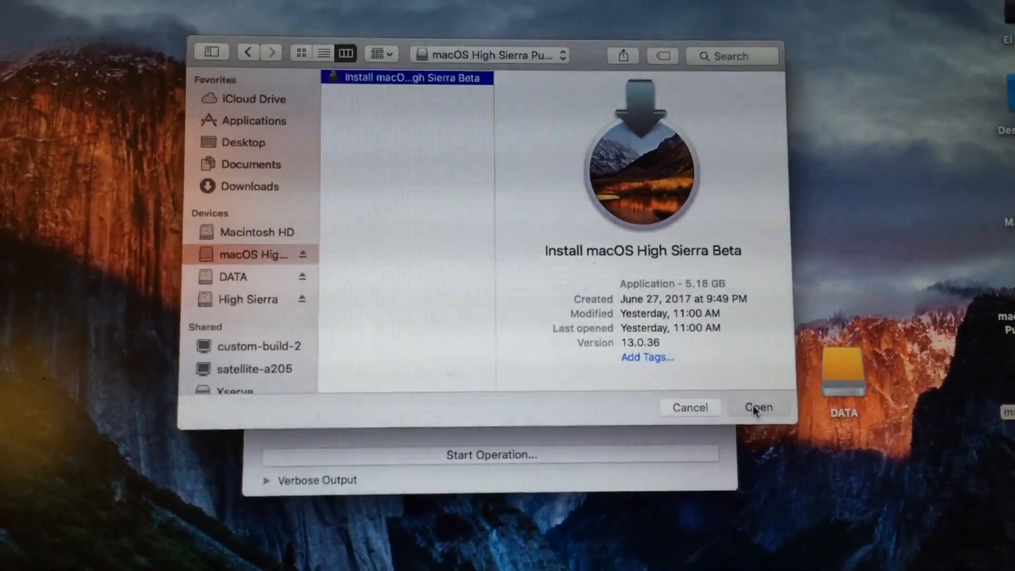
{"action": "left_click", "coordinate": [760, 408]}
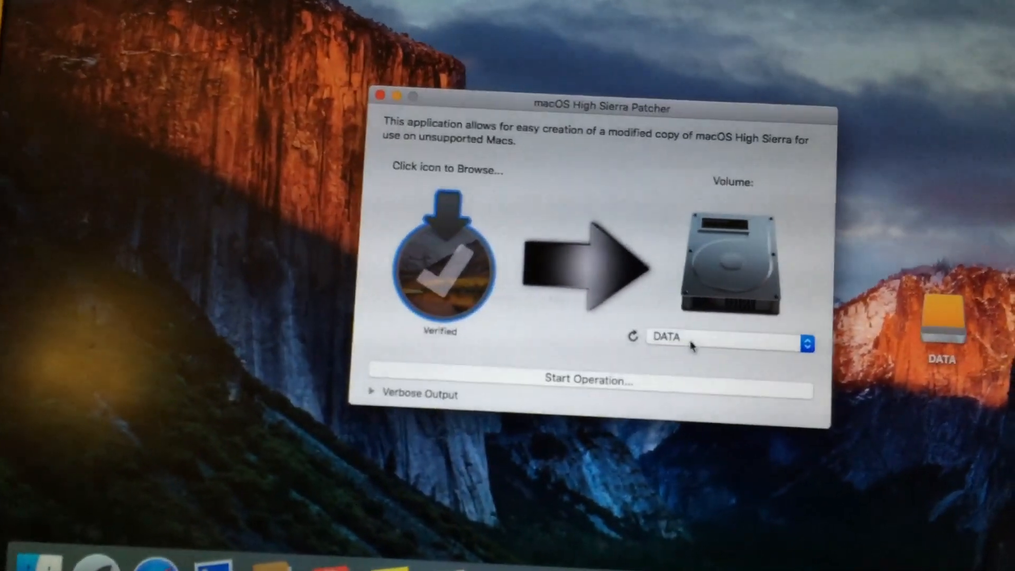
- Set the patcher's target volume to High Sierra instead of DATA
{"action": "left_click", "coordinate": [727, 337]}
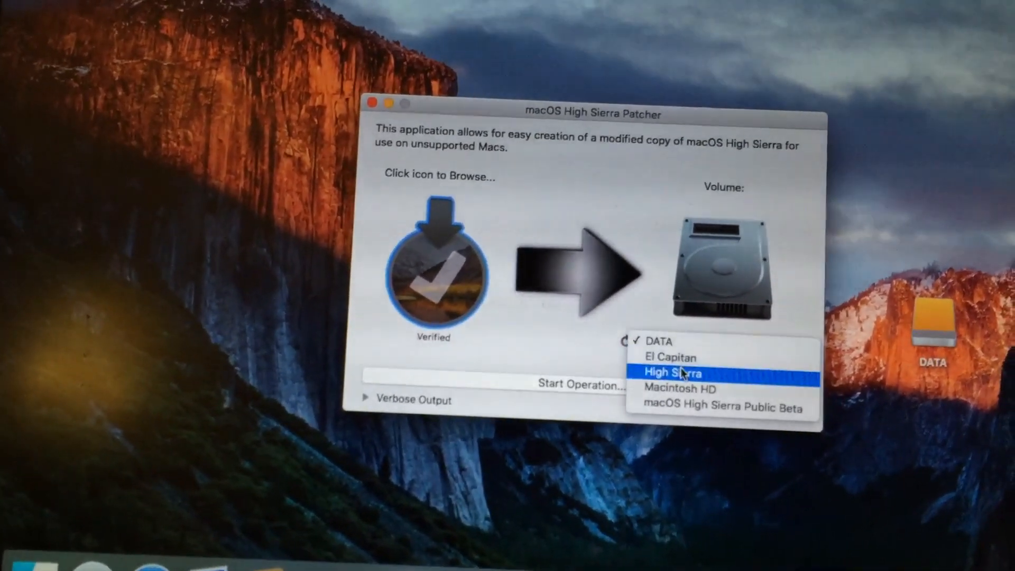
{"action": "left_click", "coordinate": [673, 372]}
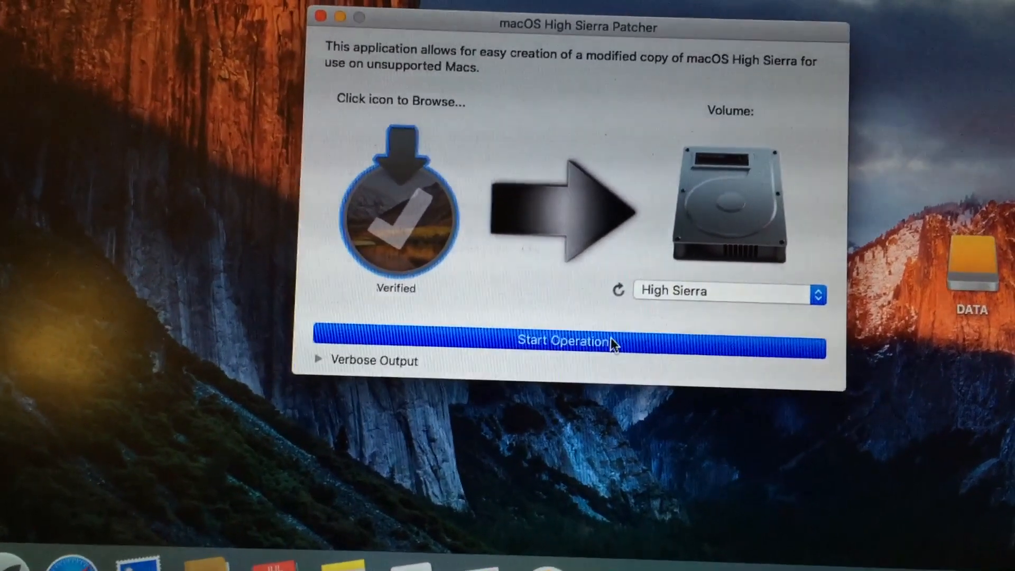
- Run Start Operation, confirm erasing High Sierra and authorize with the admin password until Complete
{"action": "left_click", "coordinate": [573, 341]}
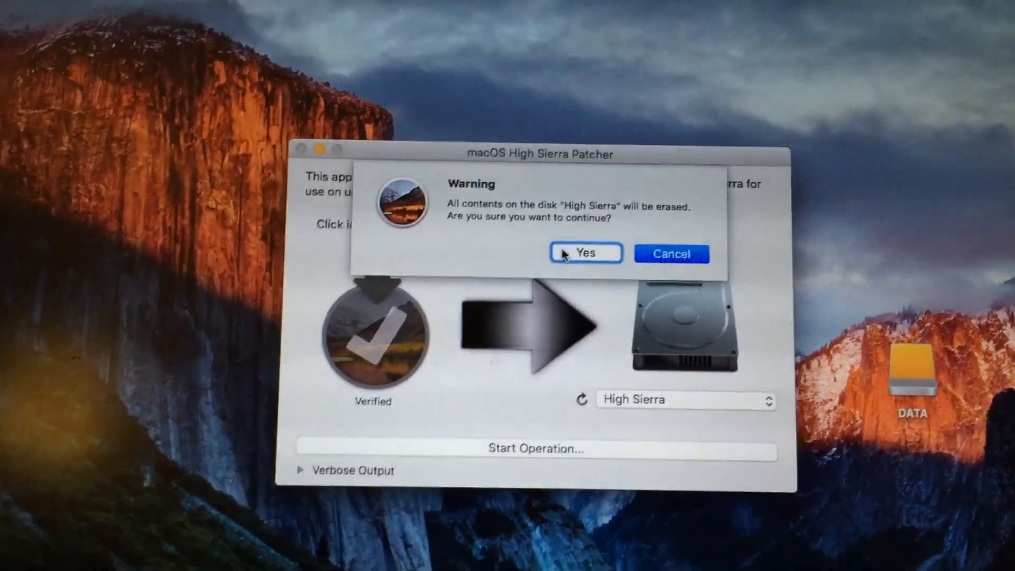
{"action": "left_click", "coordinate": [586, 254]}
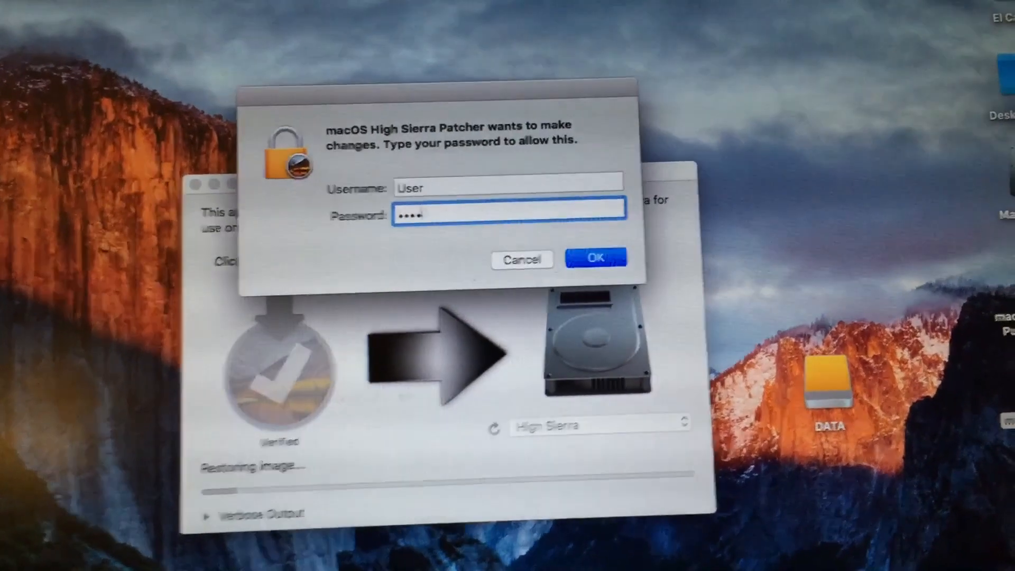
{"action": "left_click", "coordinate": [597, 257]}
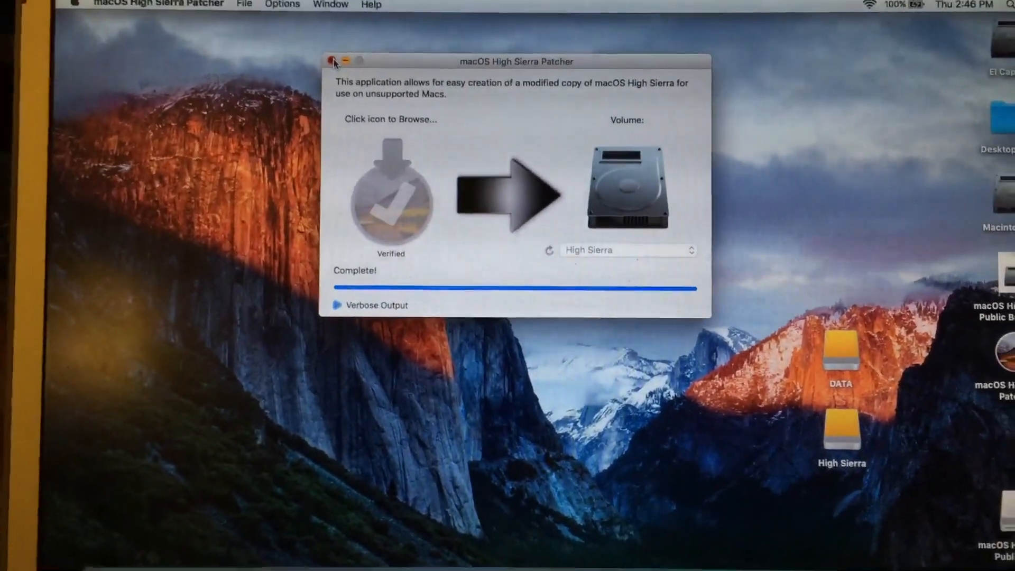
- Close the finished patcher and eject the High Sierra installer drive from the desktop
{"action": "left_click", "coordinate": [330, 58]}
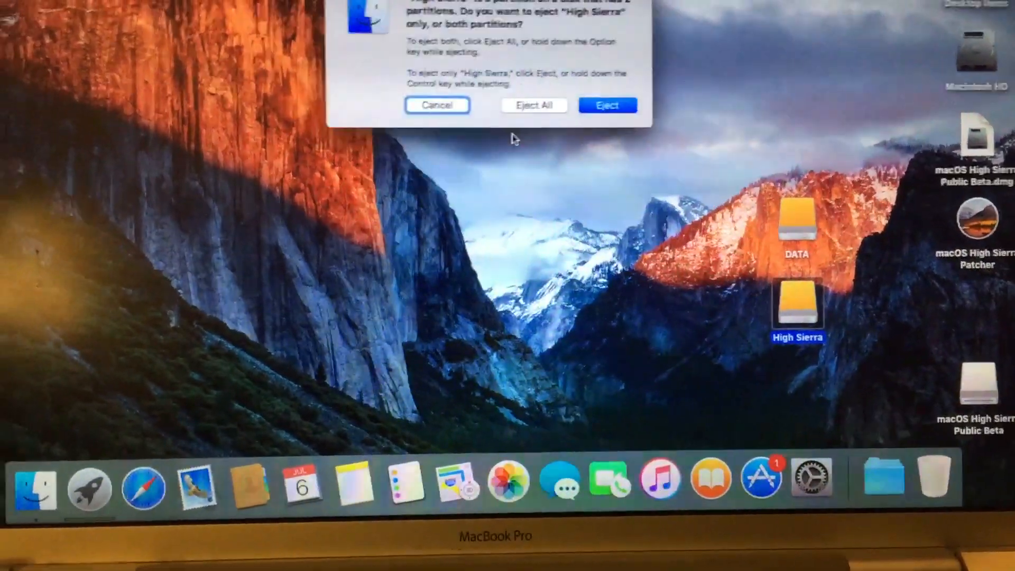
{"action": "left_click", "coordinate": [609, 105]}
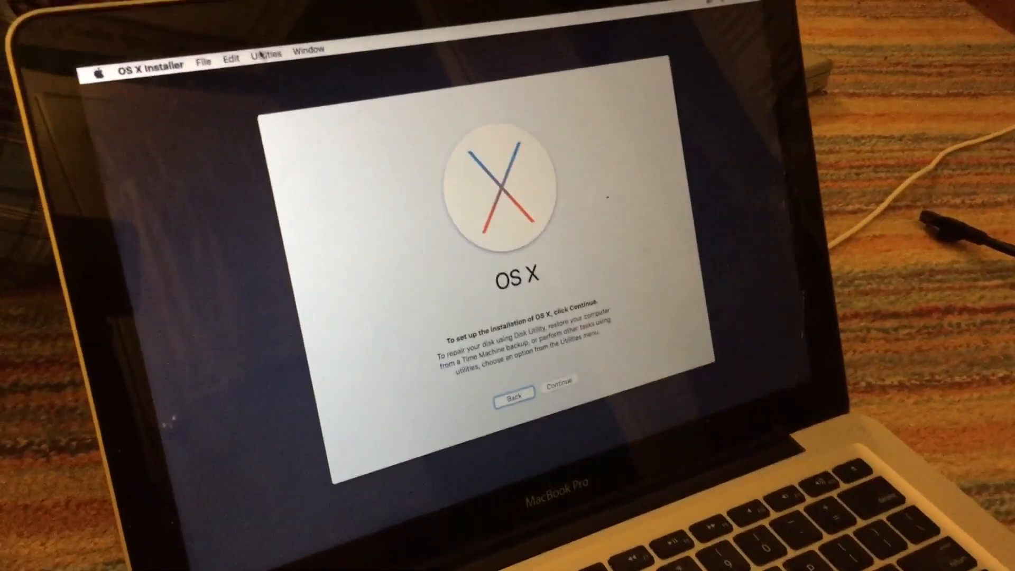
- Choose macOS Post Install from the installer's Utilities menu
{"action": "left_click", "coordinate": [270, 55]}
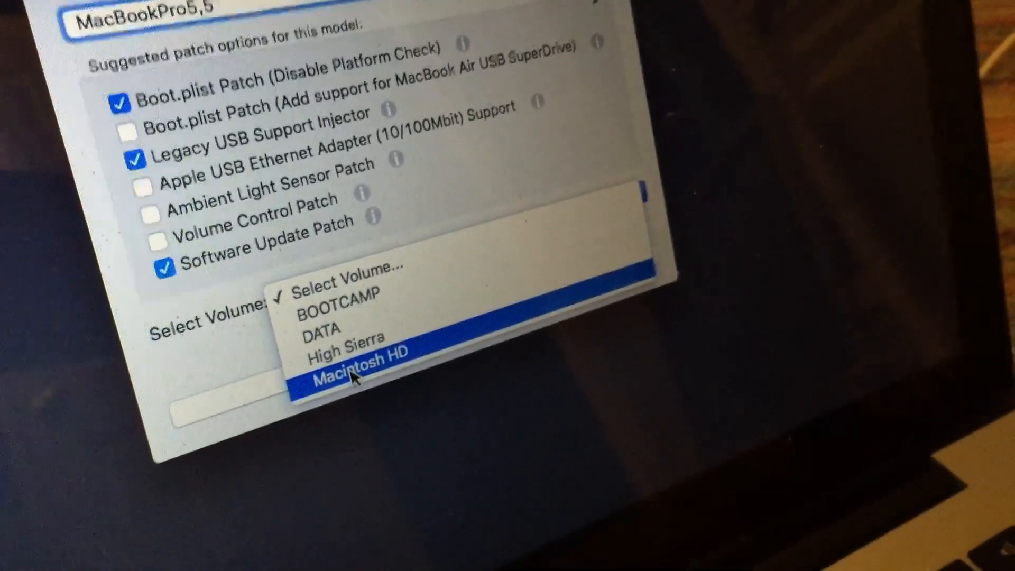
- Patch Macintosh HD with the suggested MacBookPro5,5 patches
{"action": "left_click", "coordinate": [356, 372]}
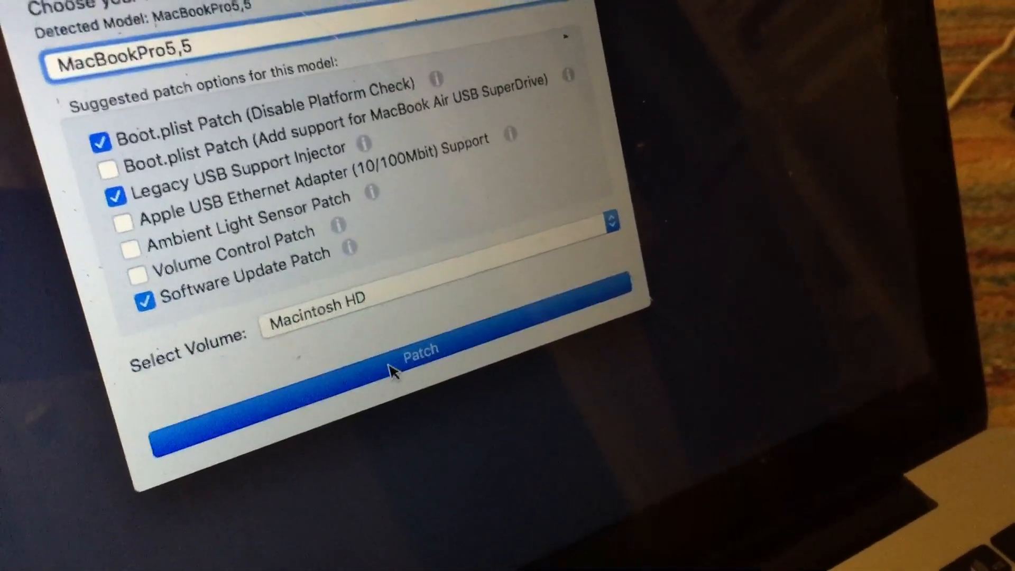
{"action": "left_click", "coordinate": [421, 361]}
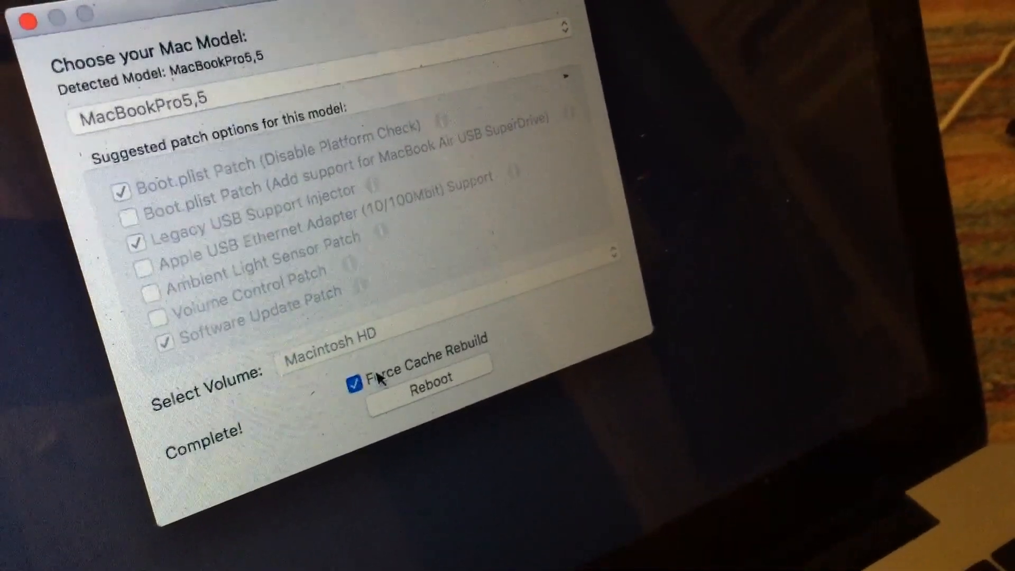
- Reboot the Mac with Force Cache Rebuild checked after patching completes
{"action": "left_click", "coordinate": [355, 383]}
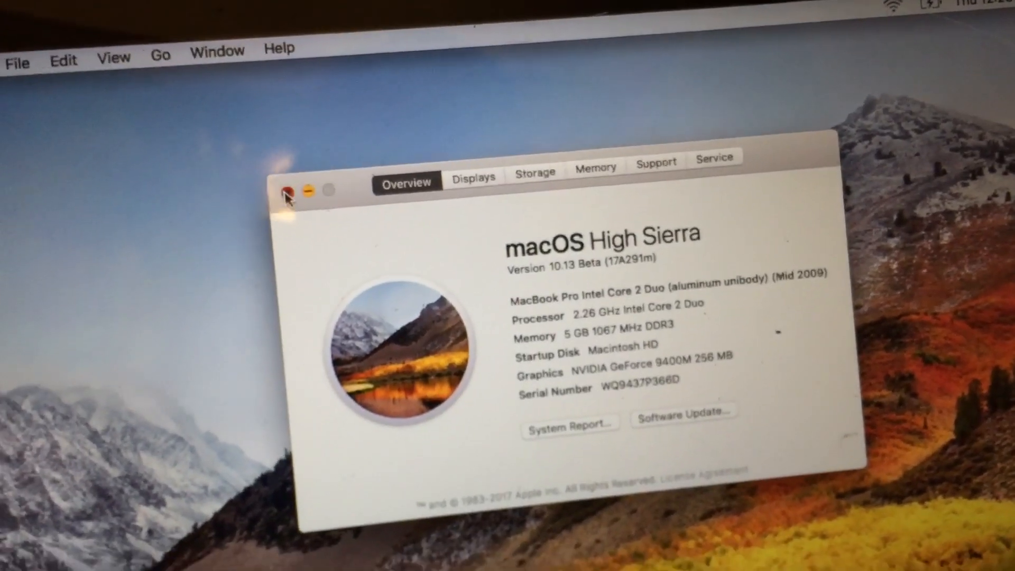
- Close the About This Mac overview, leaving the High Sierra desktop showing
{"action": "left_click", "coordinate": [288, 190]}
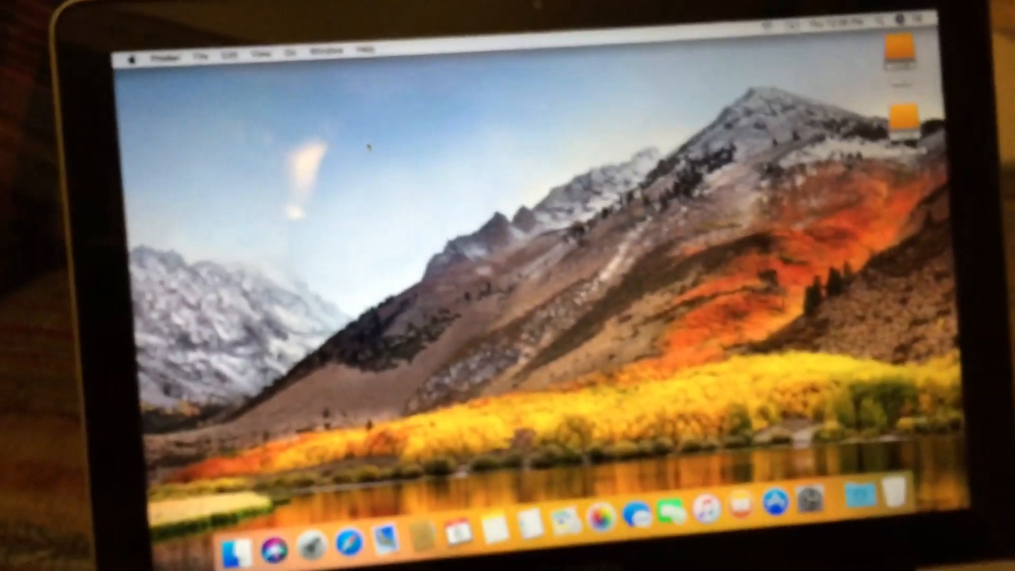